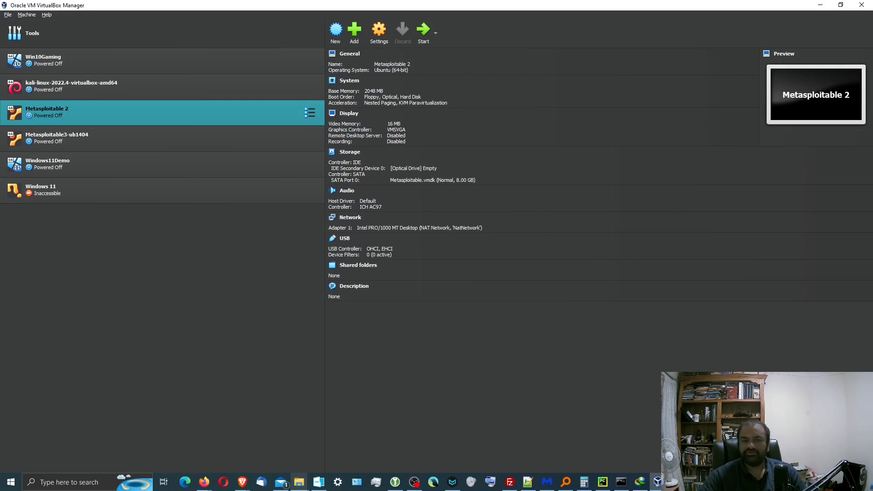
pyautogui.moveTo(116, 109)
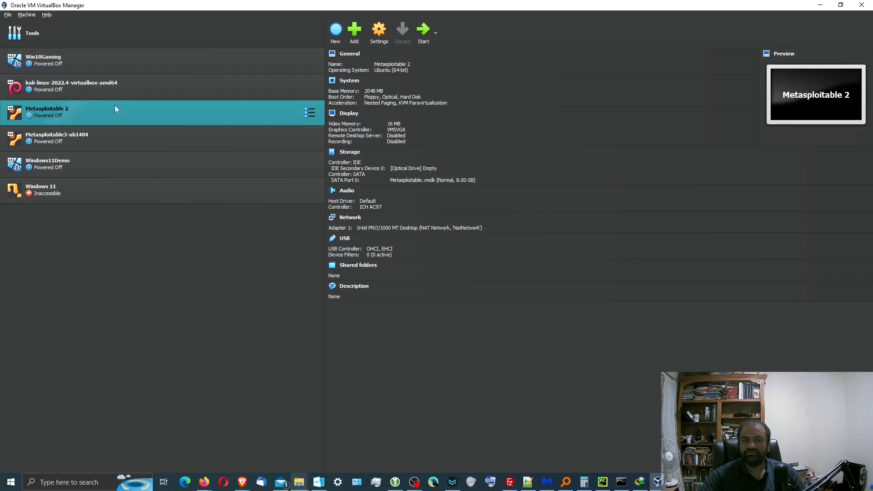
# Step: Leave the Metasploitable 2 details for the Tools area and list its views, showing the virtual media manager
pyautogui.click(117, 137)
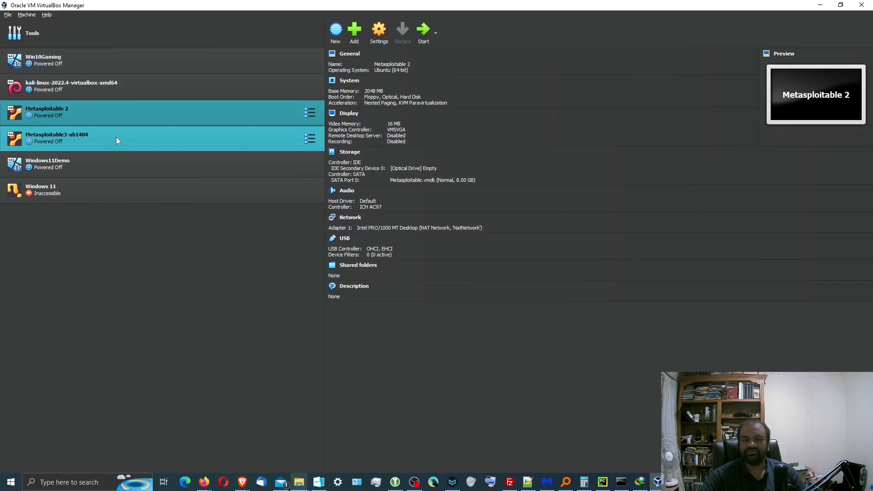
pyautogui.click(111, 32)
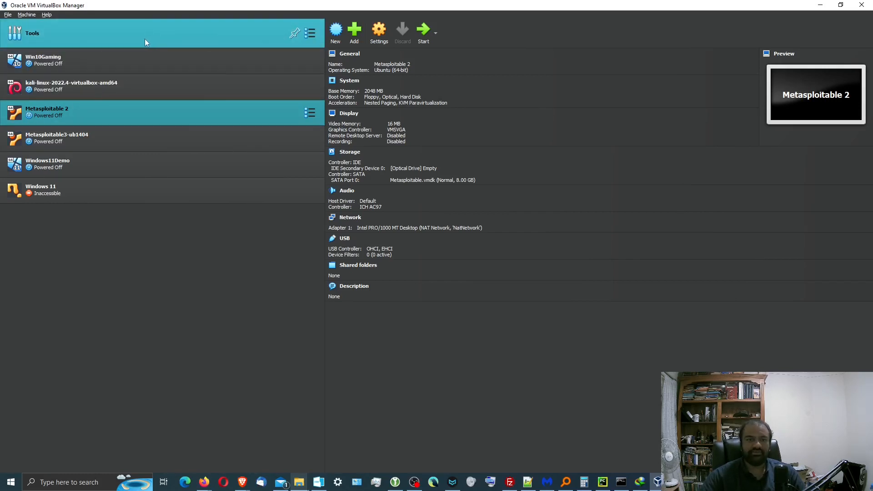
pyautogui.moveTo(265, 40)
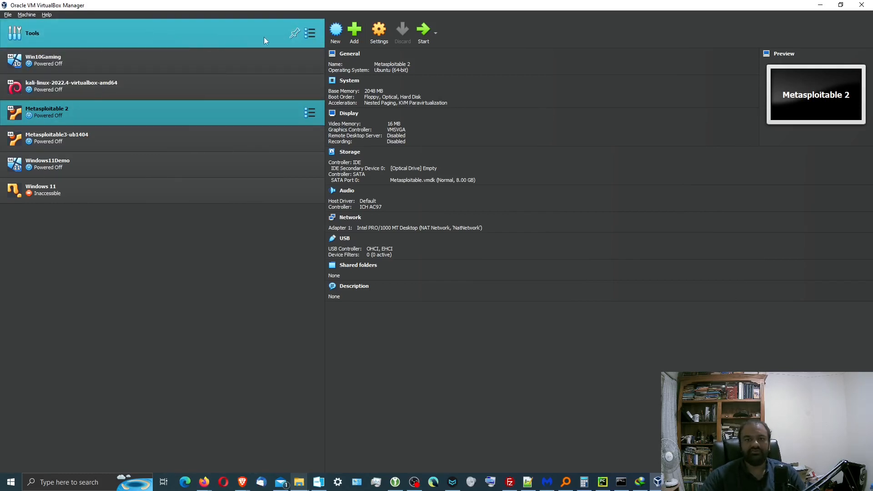
pyautogui.click(310, 34)
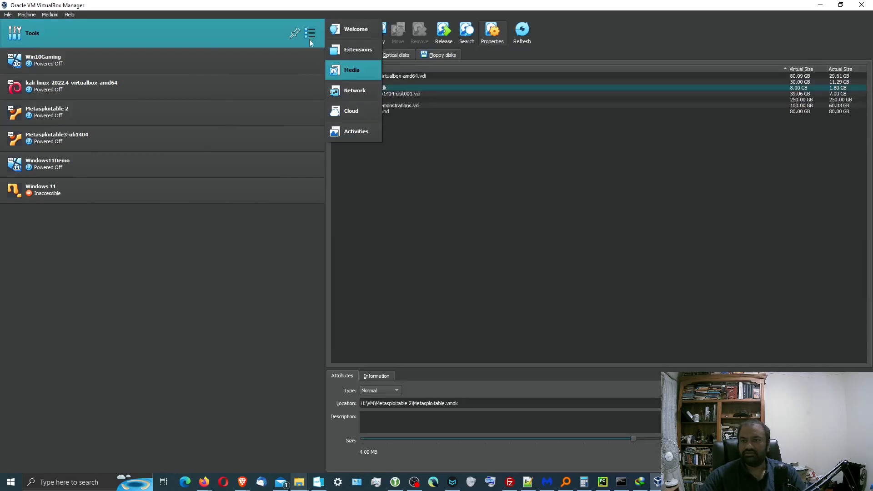
pyautogui.moveTo(348, 171)
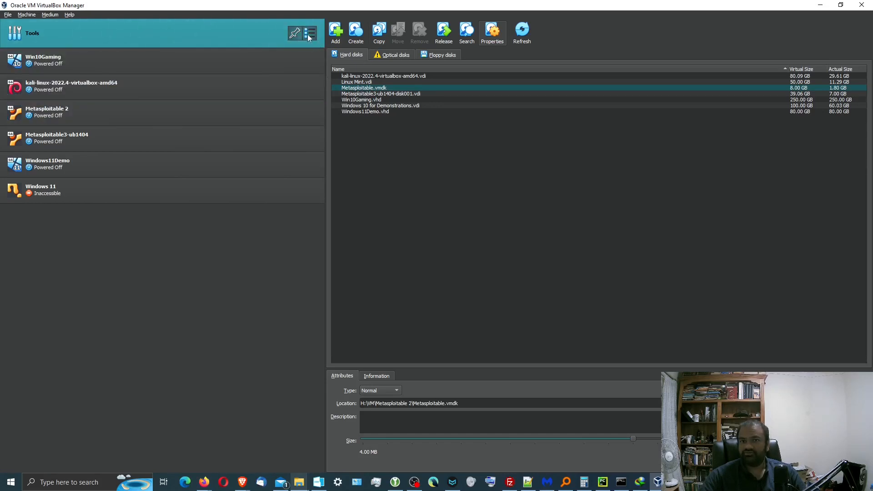
pyautogui.click(310, 33)
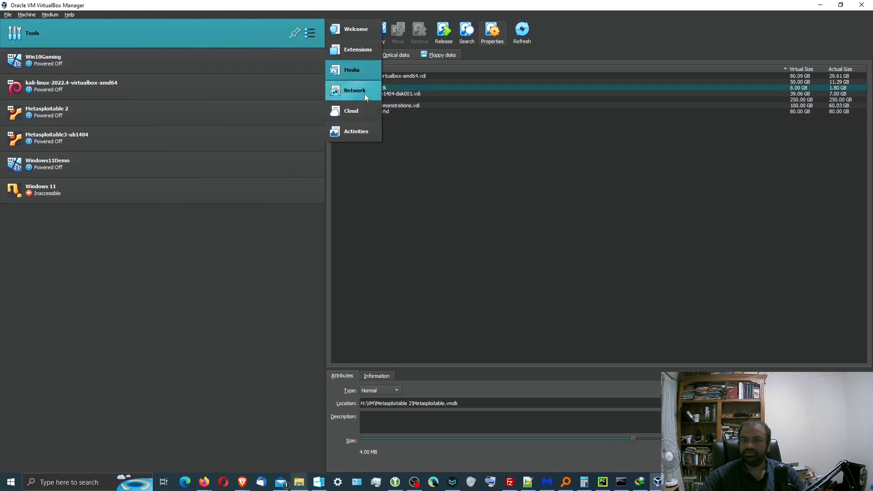
# Step: Show the Network manager's NAT Networks list and create a second network, NatNetwork1
pyautogui.click(355, 90)
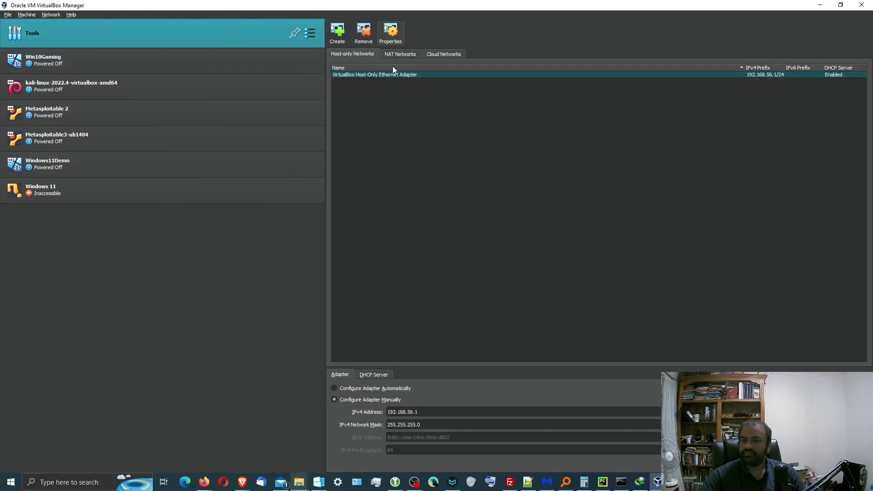
pyautogui.click(399, 54)
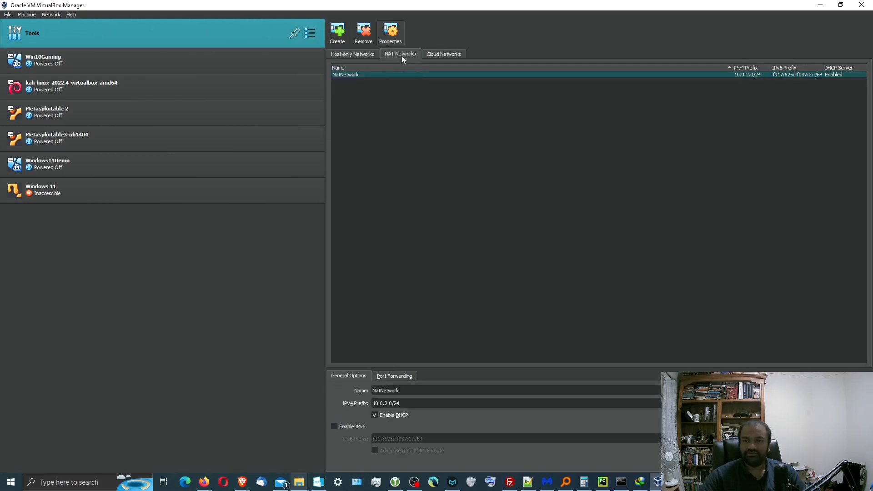
pyautogui.moveTo(472, 134)
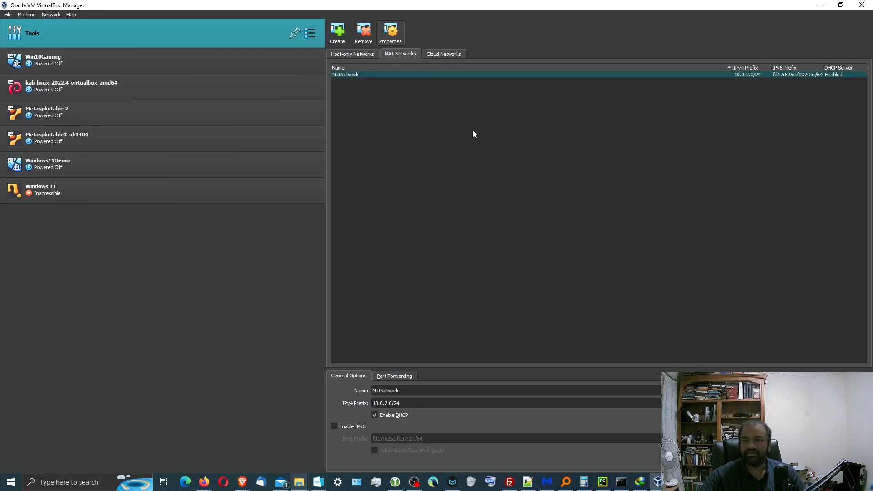
pyautogui.moveTo(390, 91)
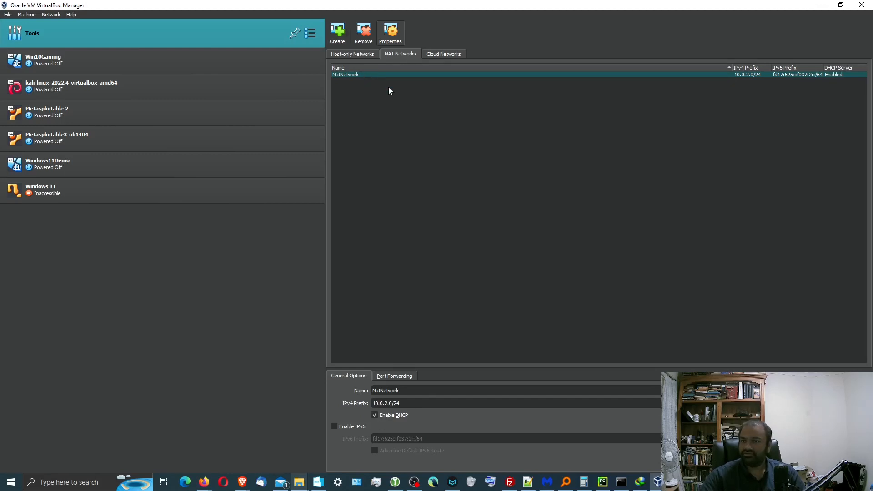
pyautogui.click(336, 33)
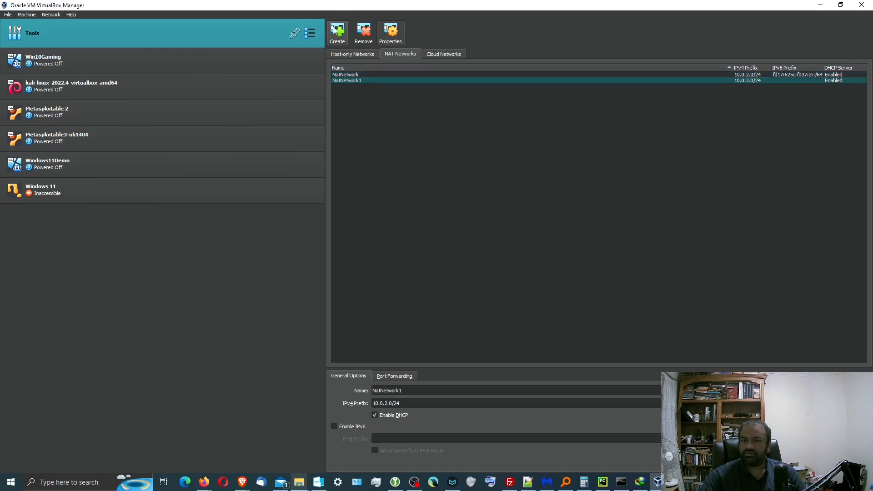
pyautogui.moveTo(493, 84)
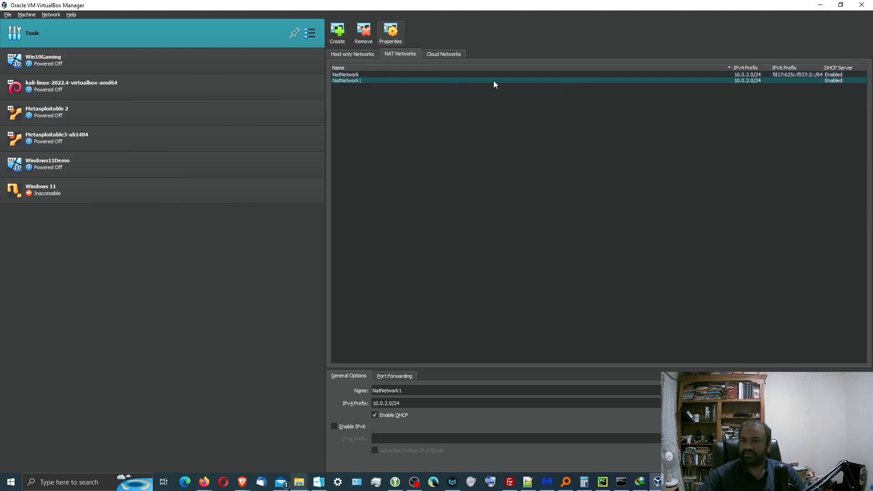
pyautogui.moveTo(364, 83)
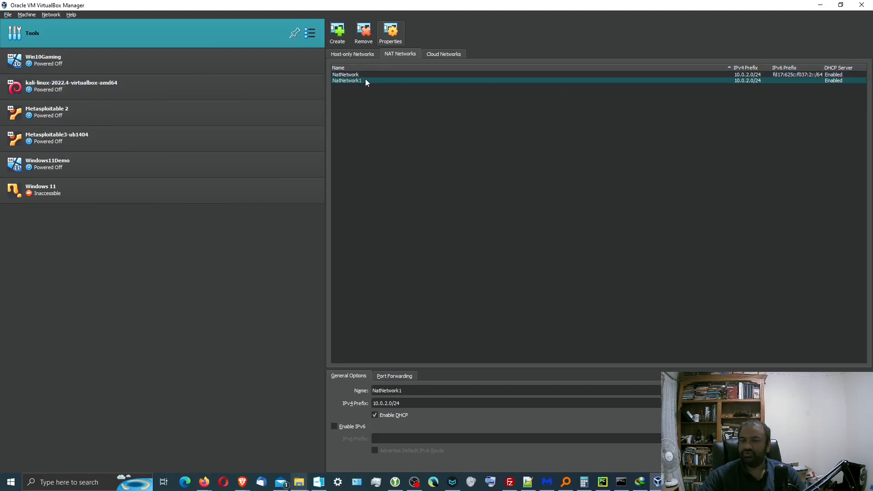
# Step: Remove NatNetwork1 and confirm, leaving only NatNetwork
pyautogui.rightClick(346, 81)
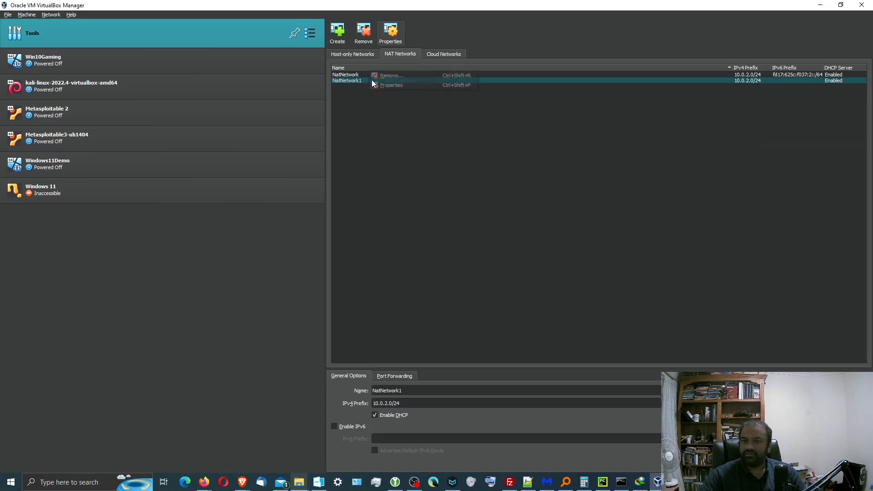
pyautogui.click(390, 76)
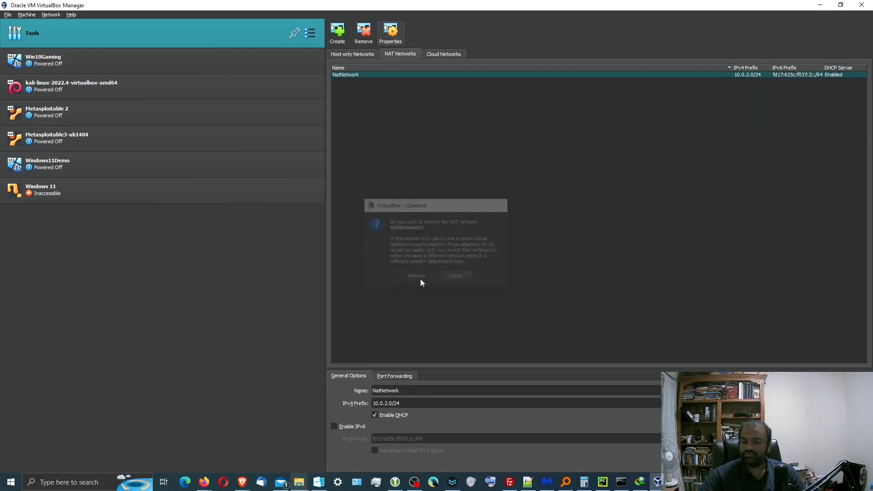
pyautogui.click(454, 276)
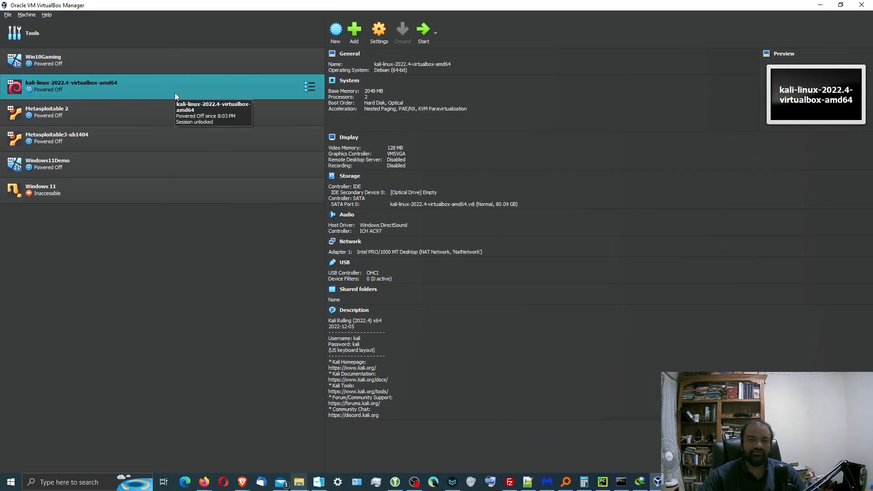
pyautogui.moveTo(291, 121)
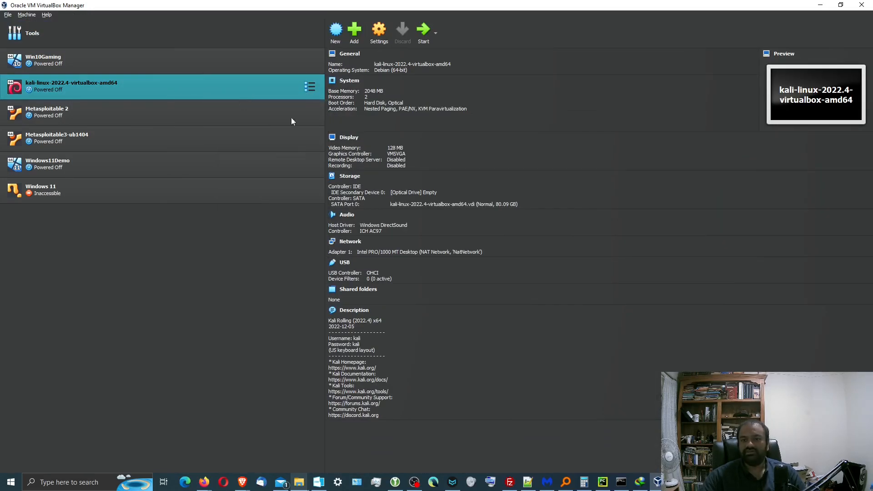
pyautogui.click(378, 29)
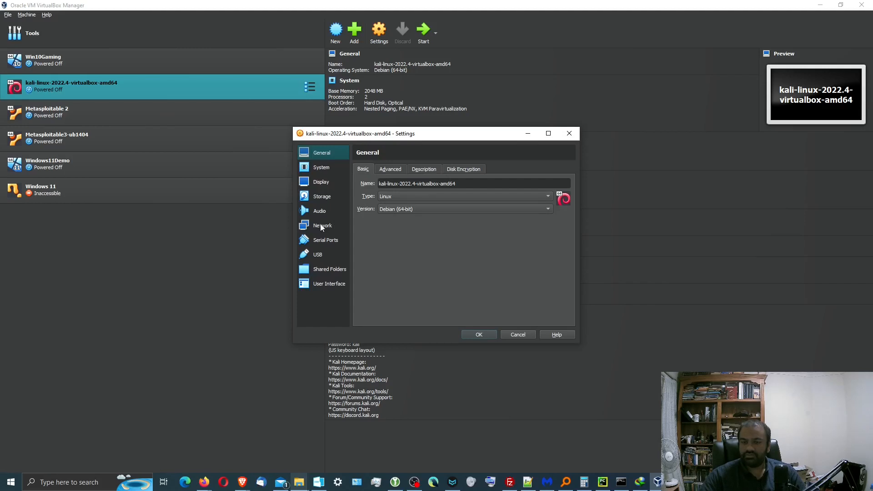
pyautogui.click(322, 225)
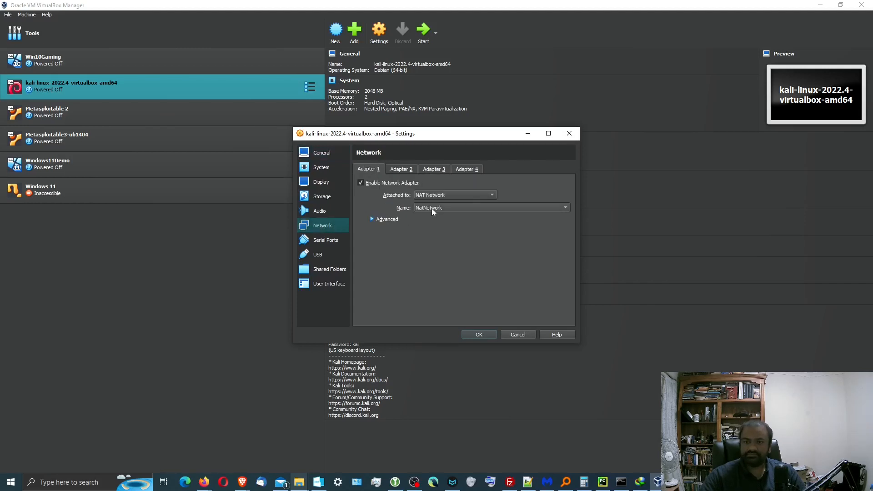
pyautogui.moveTo(416, 196)
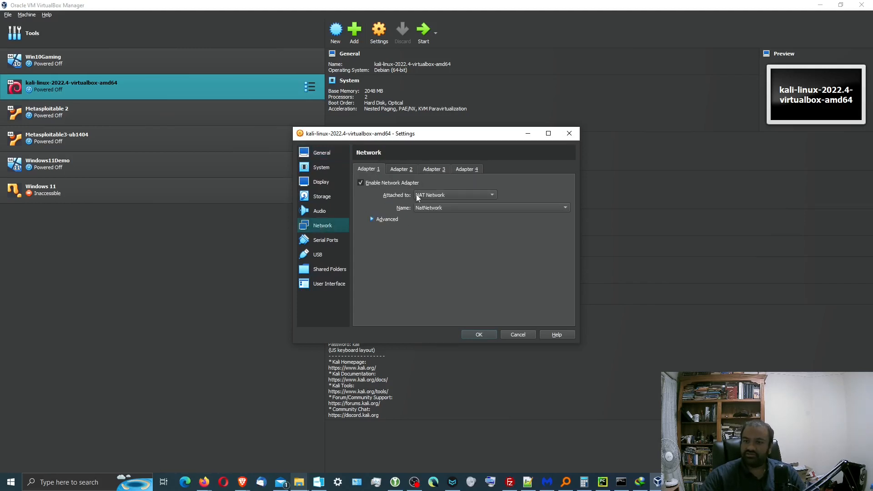
pyautogui.click(490, 194)
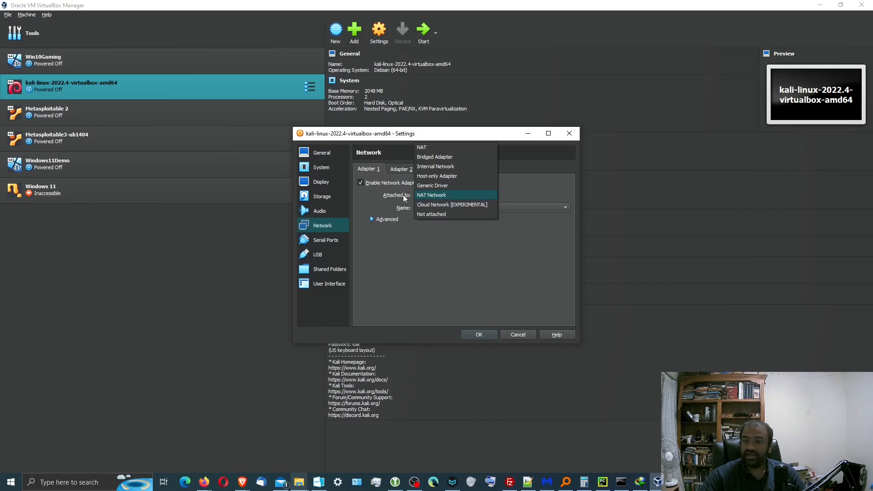
pyautogui.click(431, 195)
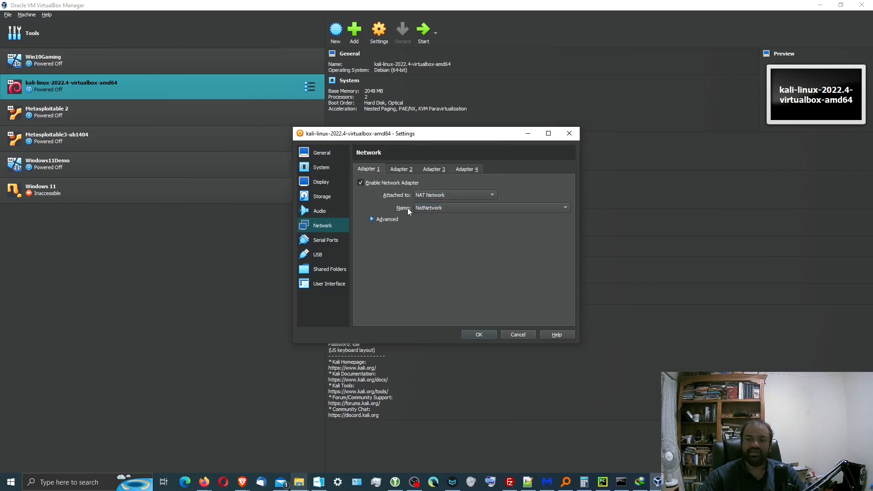
pyautogui.click(478, 334)
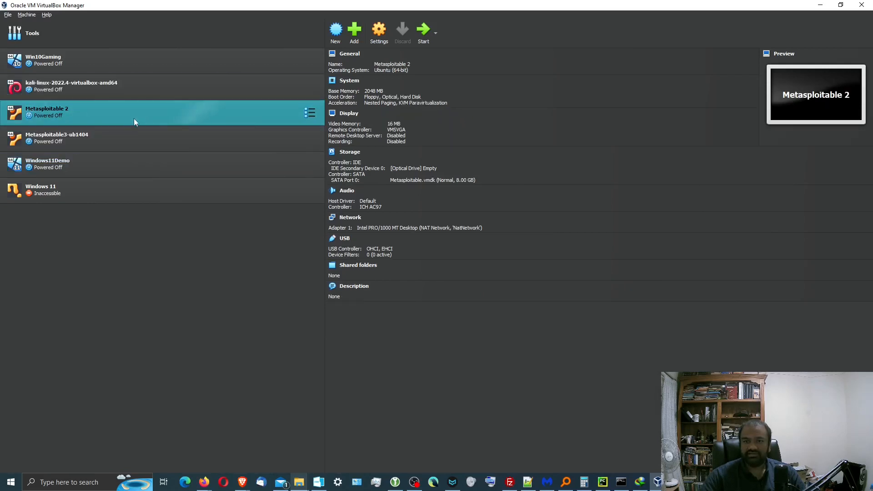
pyautogui.click(71, 85)
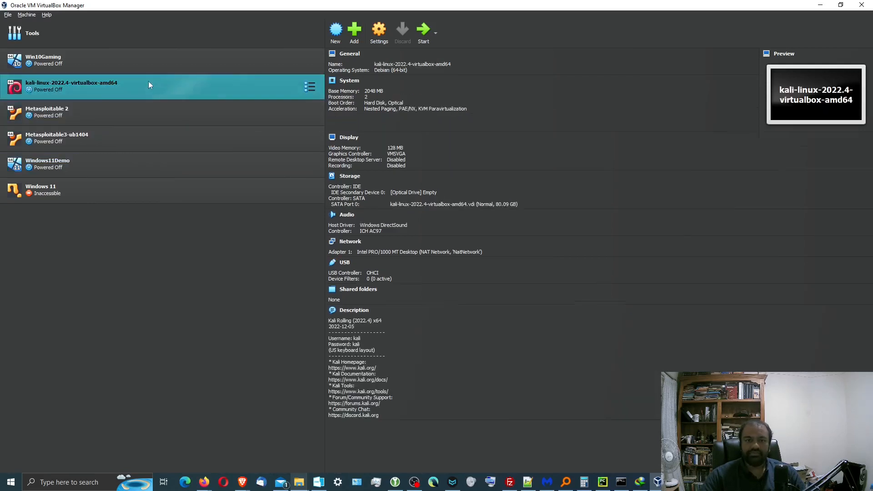
pyautogui.moveTo(141, 95)
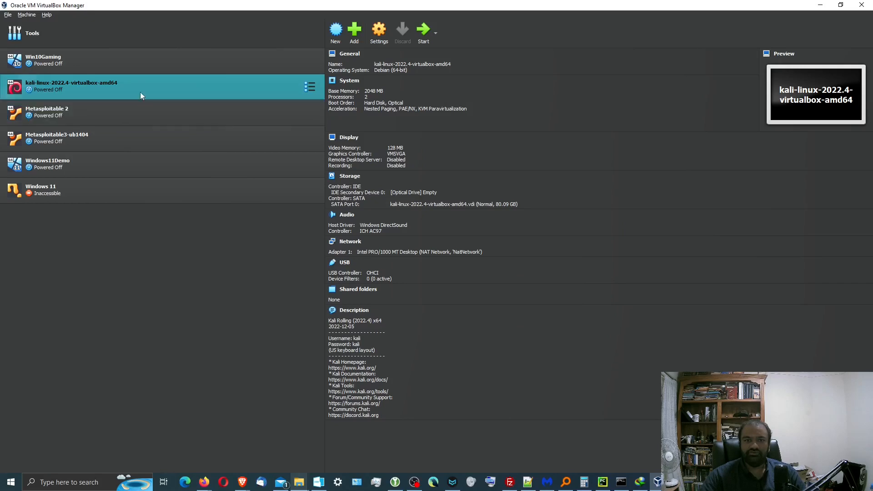
pyautogui.moveTo(423, 31)
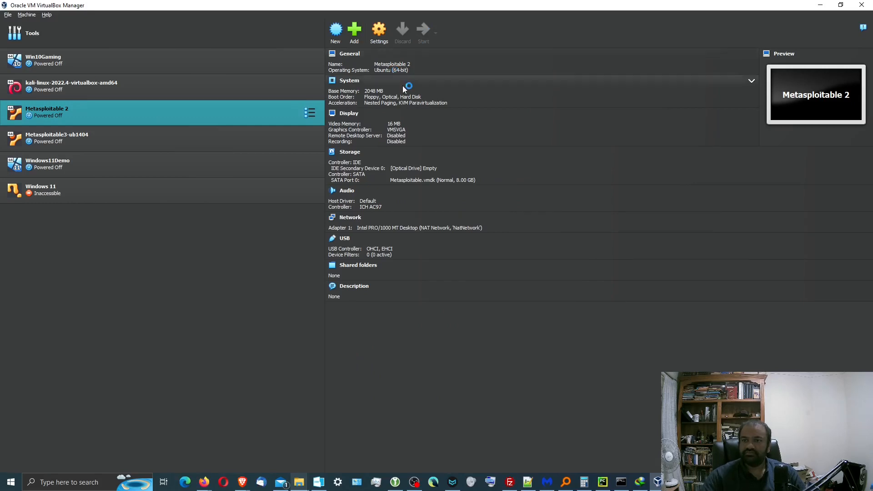
# Step: Start the Kali machine and log in at its greeter with username kali and its password
pyautogui.click(423, 31)
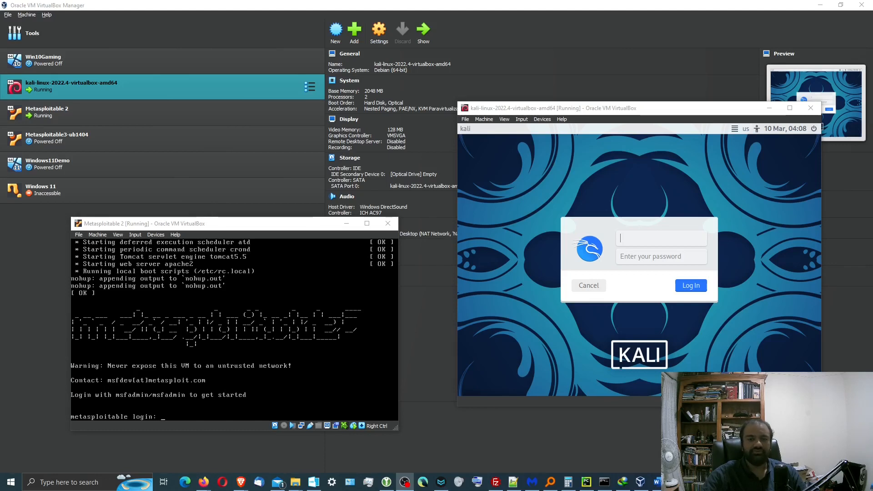
pyautogui.click(661, 238)
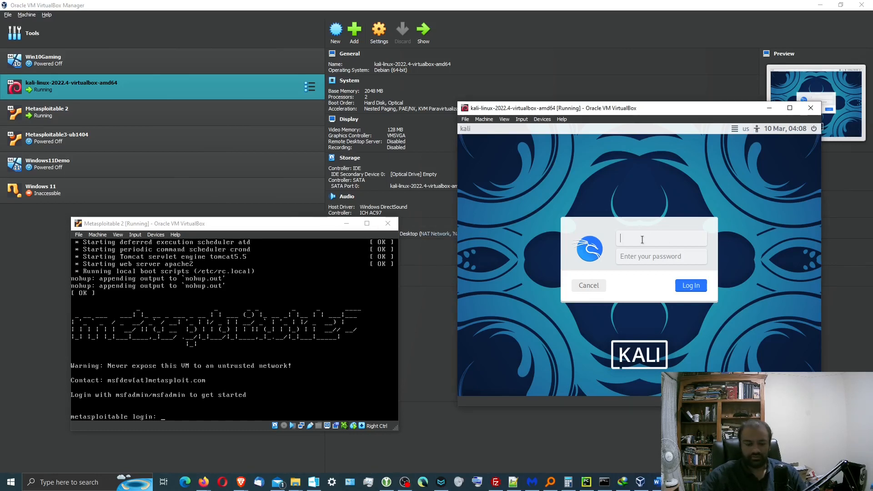
pyautogui.write('kali')
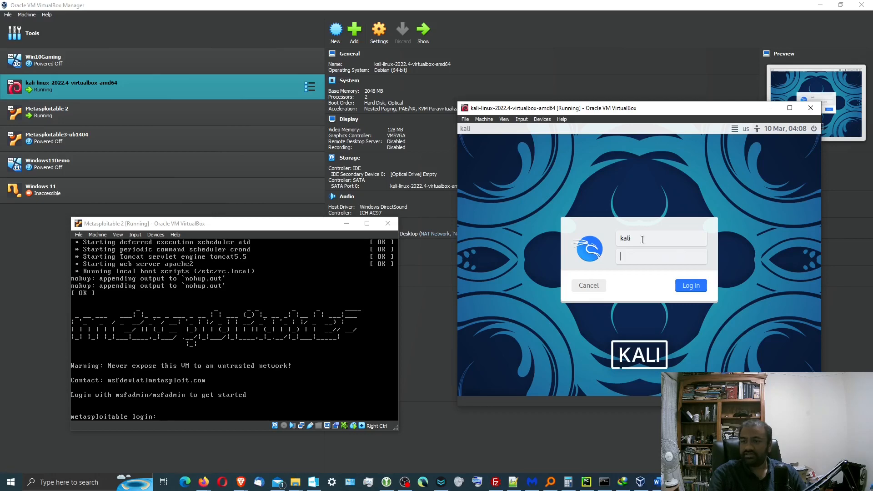
pyautogui.click(690, 284)
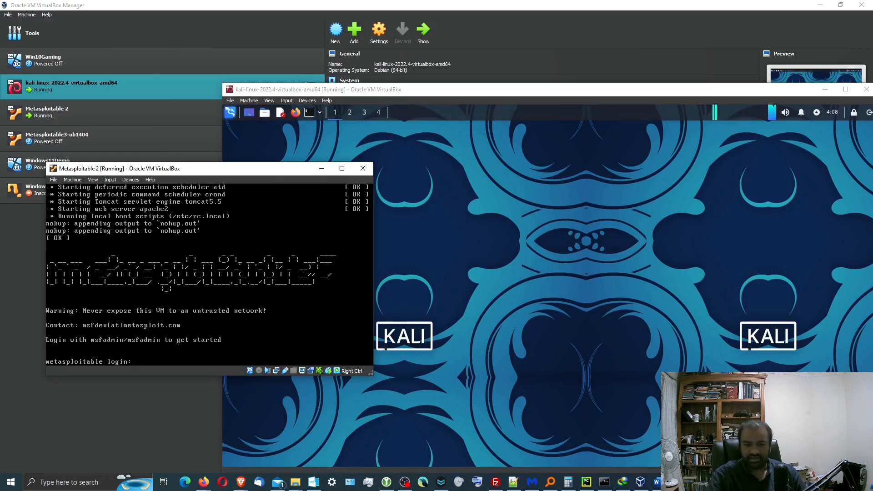
pyautogui.write('msfadmin')
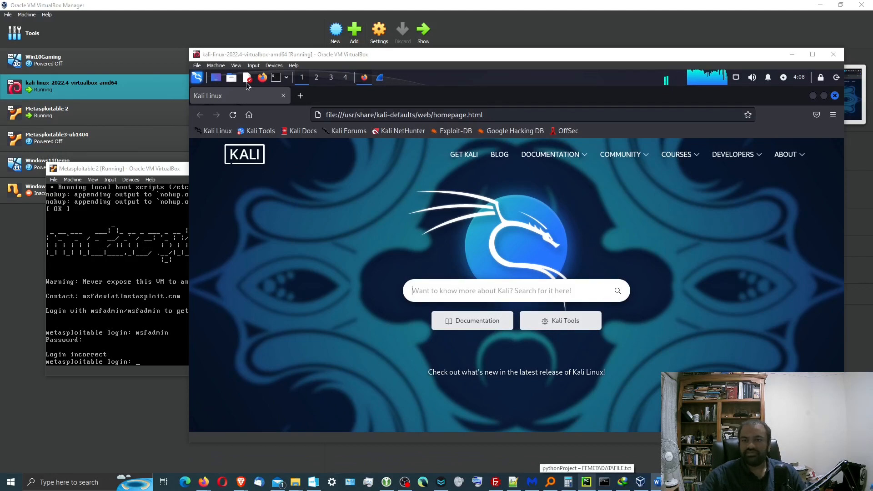
# Step: Ping the loopback 127.0.0.1 from a Kali terminal with 0% loss, logging in as msfadmin on Metasploitable 2
pyautogui.click(275, 78)
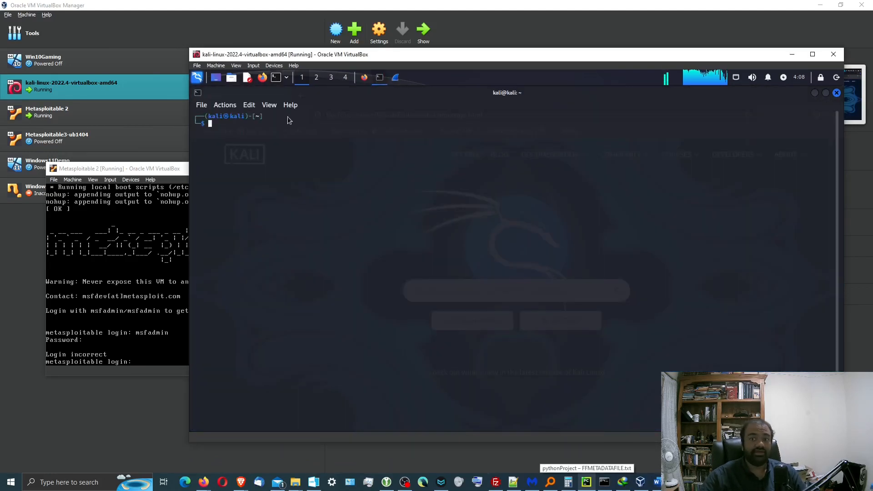
pyautogui.moveTo(155, 175)
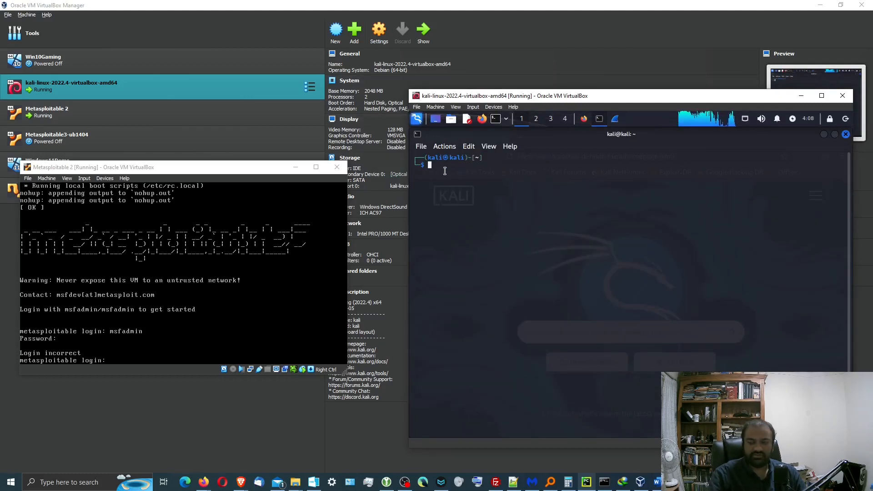
pyautogui.write('python script.py')
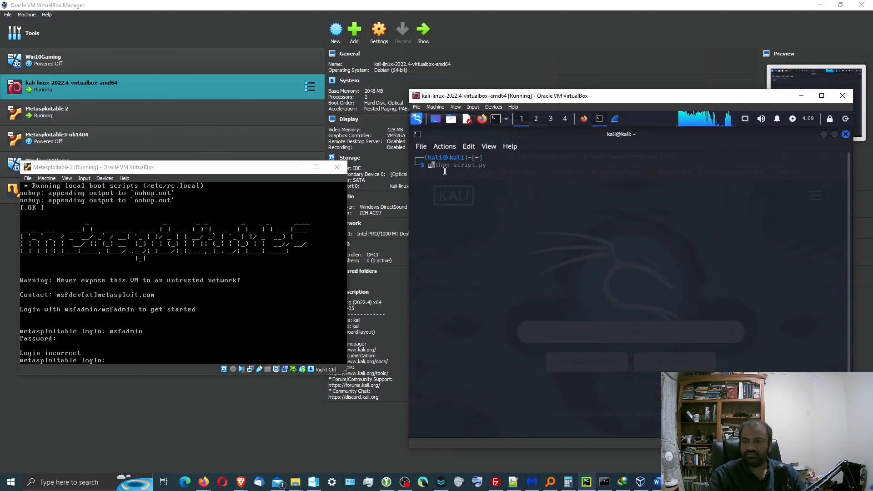
pyautogui.write('ping 8.8.8.8')
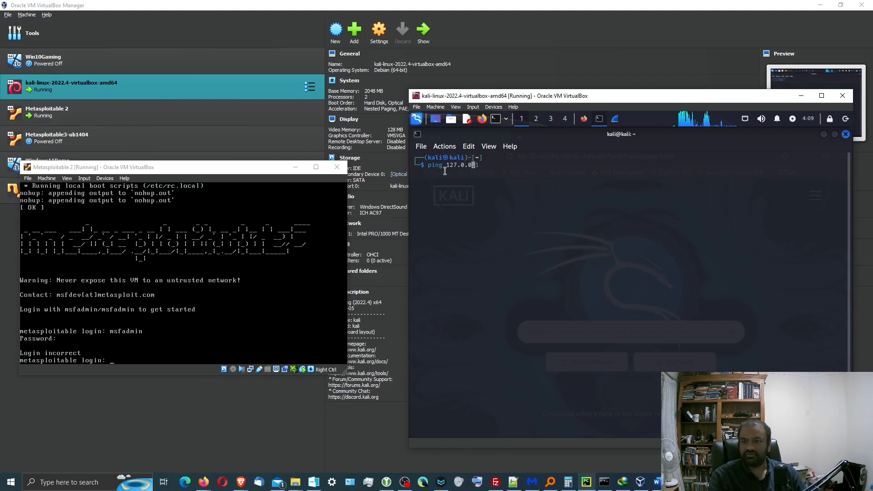
pyautogui.press('Return')
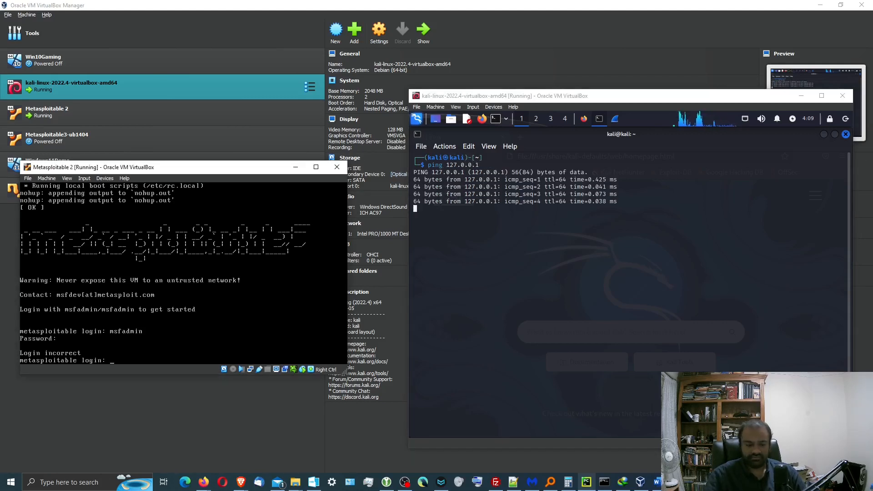
pyautogui.write('msfadmi')
pyautogui.write('ping 127.0.0.1')
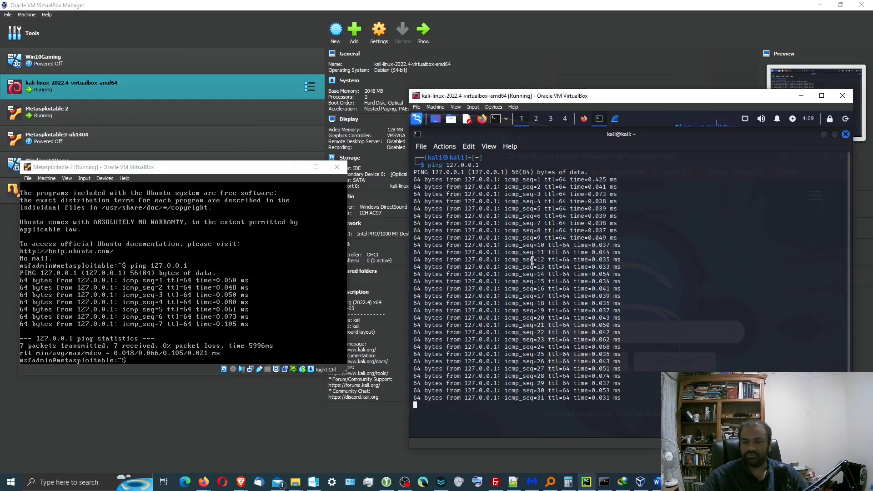
pyautogui.press('ctrl+c')
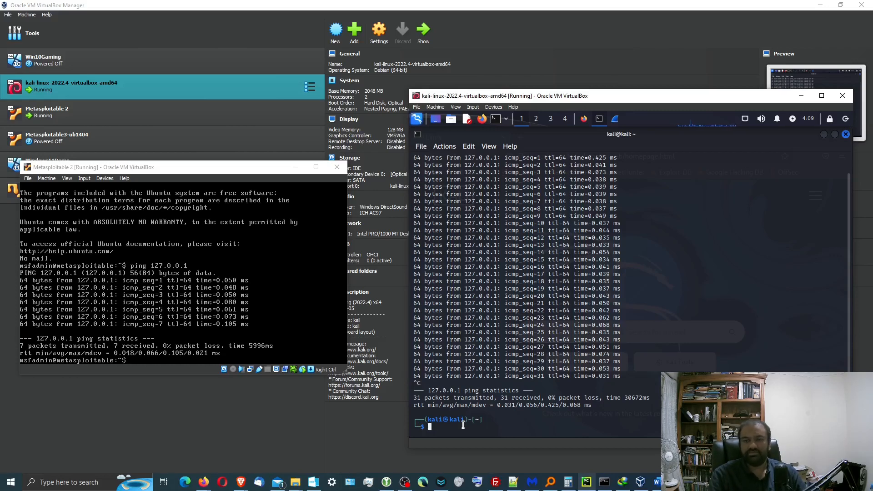
# Step: List the interface addresses with ip addr on both VMs: Kali 10.0.2.15, Metasploitable 2 10.0.2.4
pyautogui.write('ip add')
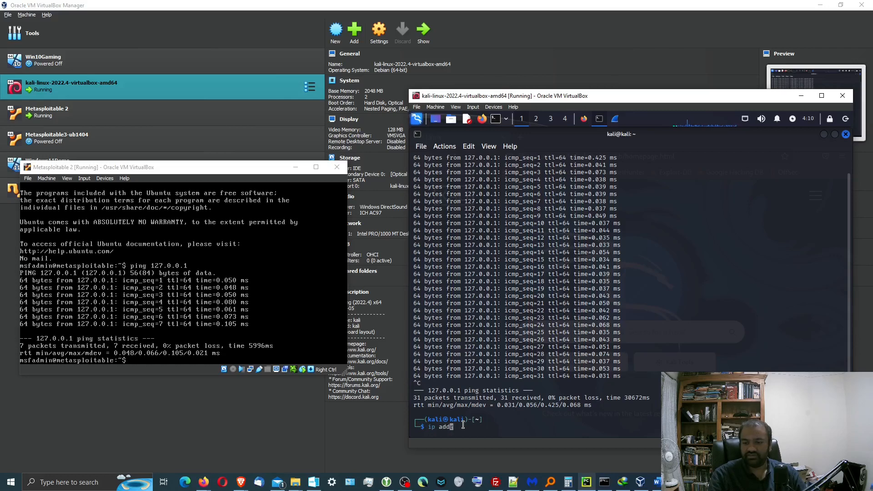
pyautogui.press('Return')
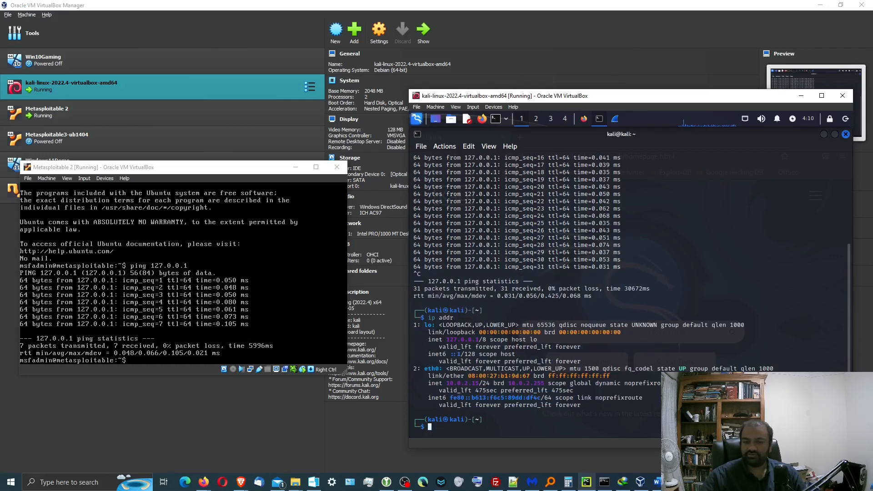
pyautogui.write('ip addr')
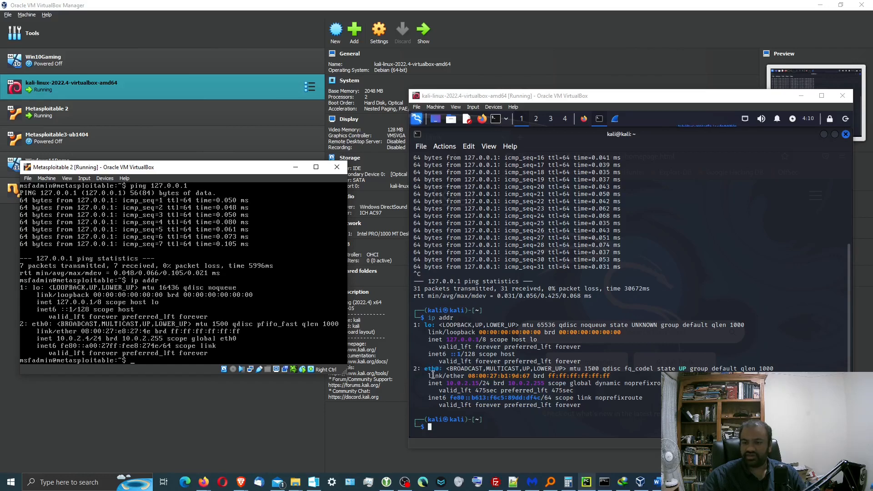
# Step: Ping each machine's own address, 10.0.2.15 on Kali and 10.0.2.4 on Metasploitable, with 0% loss
pyautogui.write('ping')
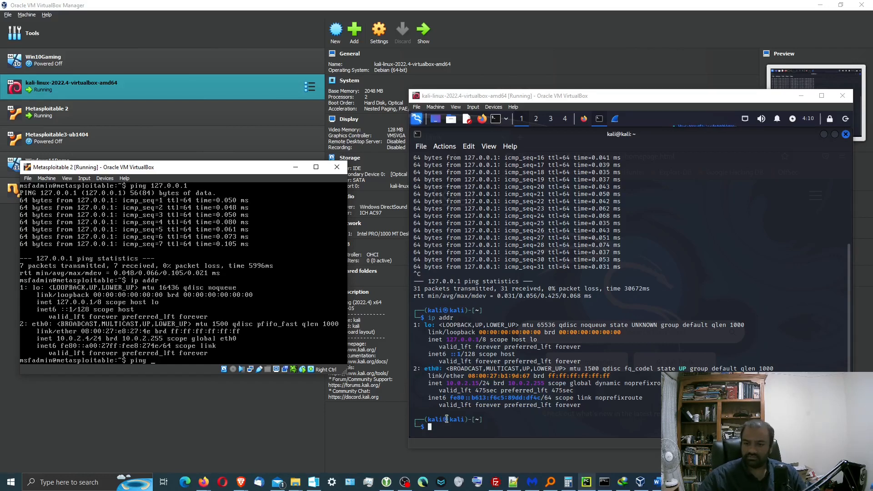
pyautogui.write('ping 127.0.0.1')
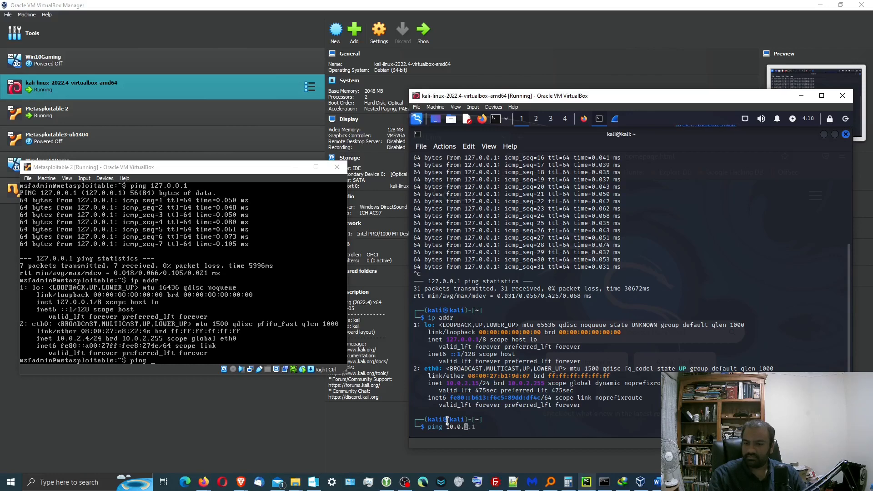
pyautogui.write(' 10.0.2.4')
pyautogui.press('Return')
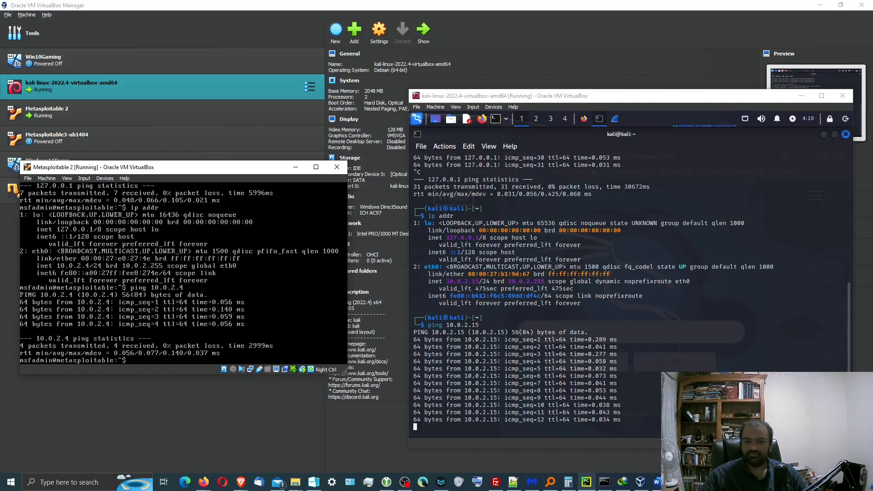
pyautogui.press('ctrl+c')
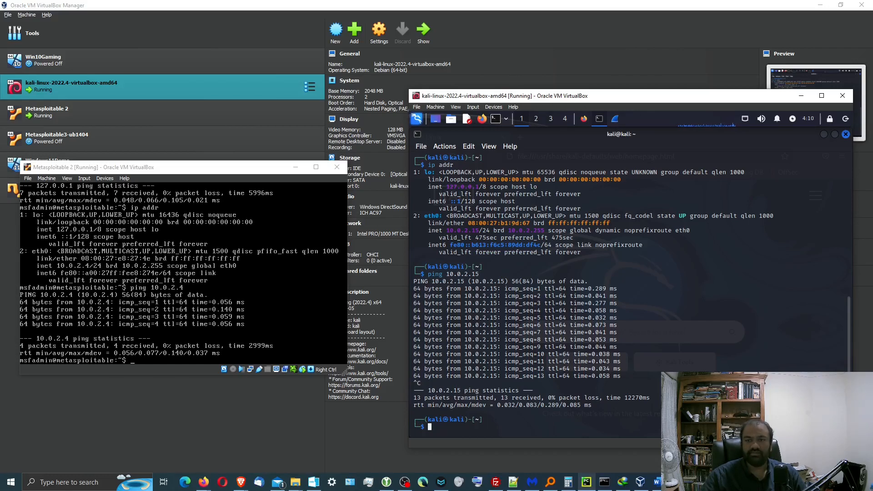
pyautogui.write('ping 10.0.2.15')
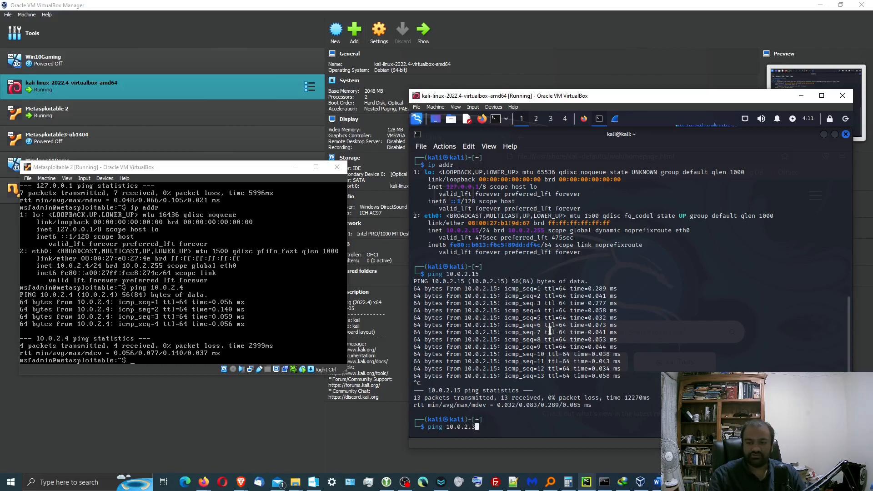
# Step: Ping Metasploitable 2 at 10.0.2.4 from Kali, getting 6 of 6 replies
pyautogui.write('4')
pyautogui.press('Return')
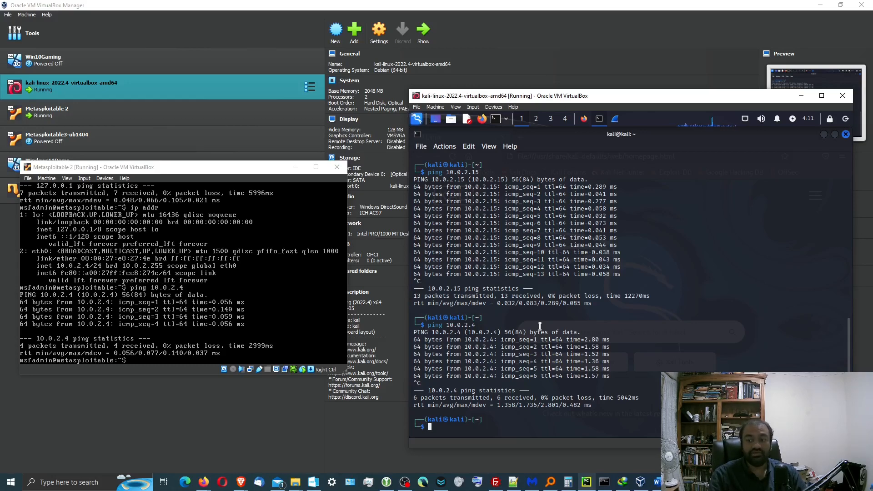
pyautogui.write('ip addr')
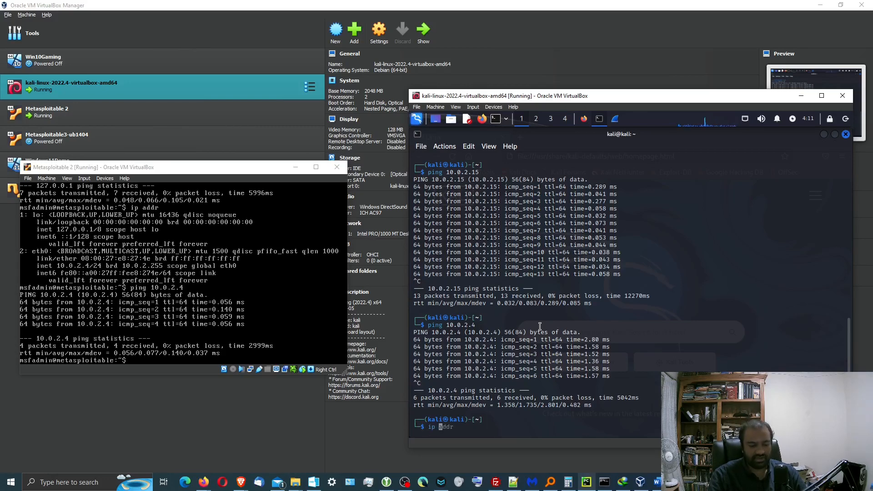
# Step: Show Kali's routing table with ip r, then ping the gateway 10.0.2.1 from both VMs with 0% loss
pyautogui.write(' r')
pyautogui.press('Return')
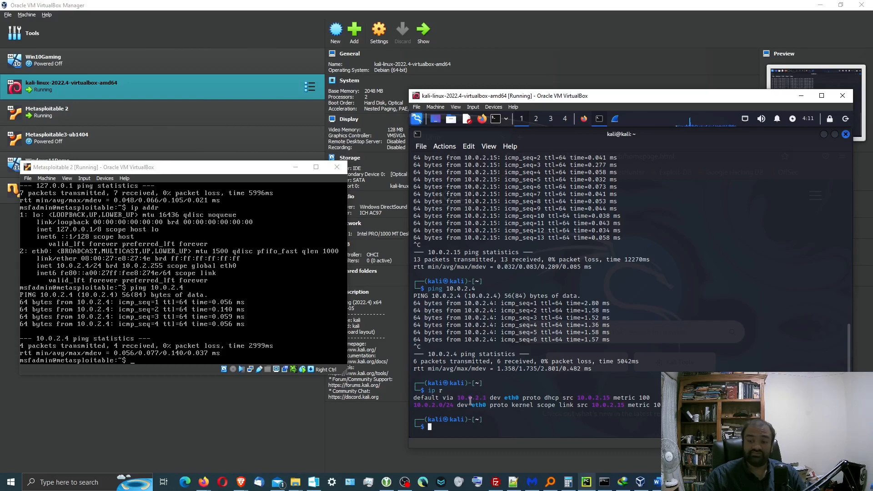
pyautogui.write('ping 10.0.2.4')
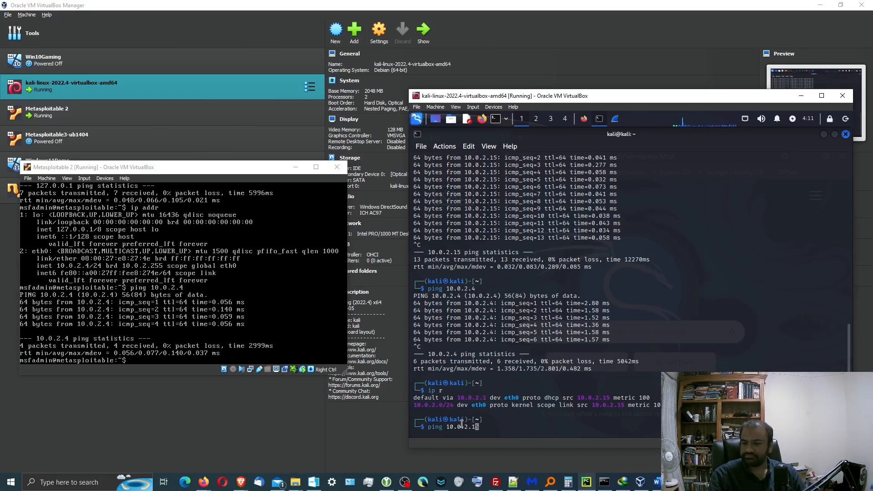
pyautogui.press('Return')
pyautogui.write('p')
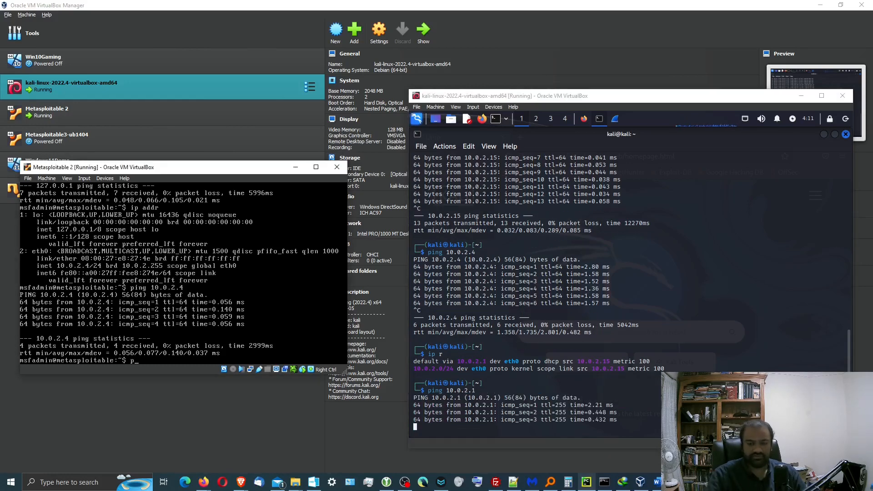
pyautogui.write('ing 10.0.2.1')
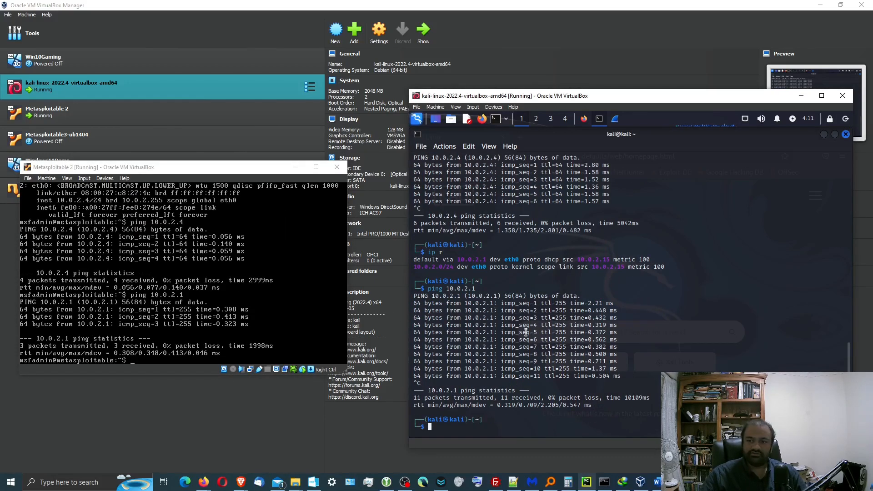
pyautogui.moveTo(459, 420)
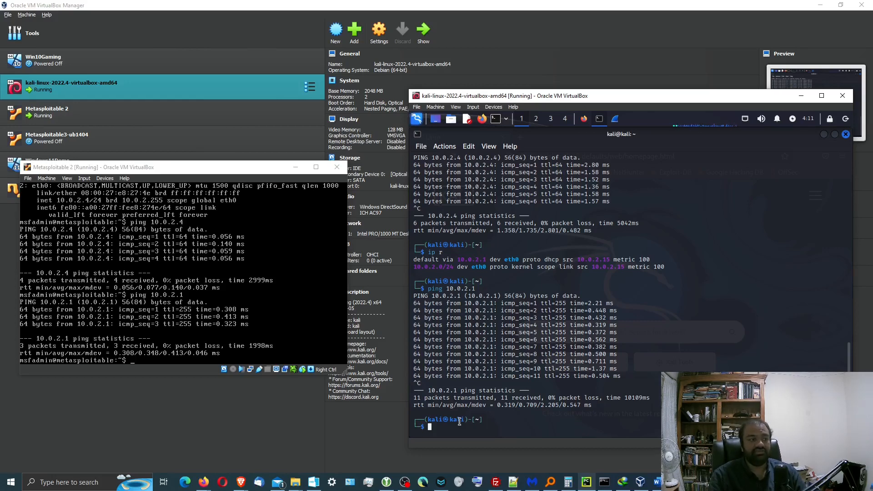
pyautogui.write('ping 10.0.2.1')
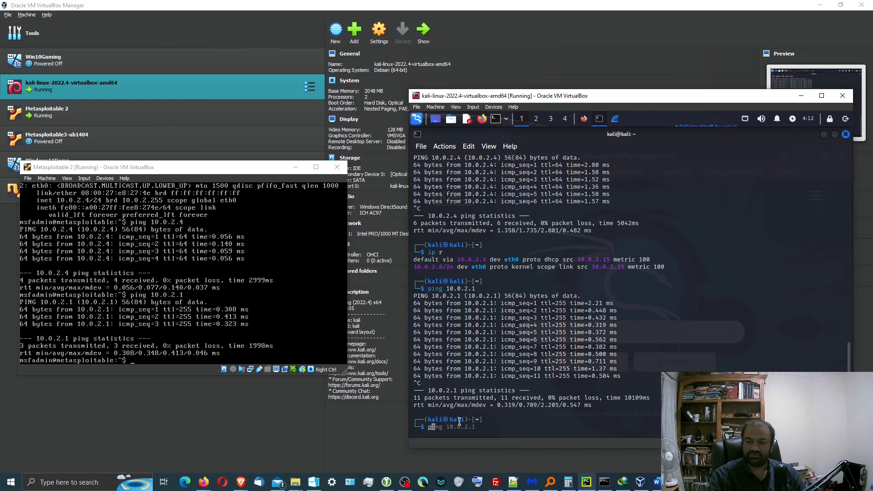
# Step: Ping 8.8.8.8 from Kali, receiving 10 of 10 replies to confirm internet access
pyautogui.write('8.8.8.8')
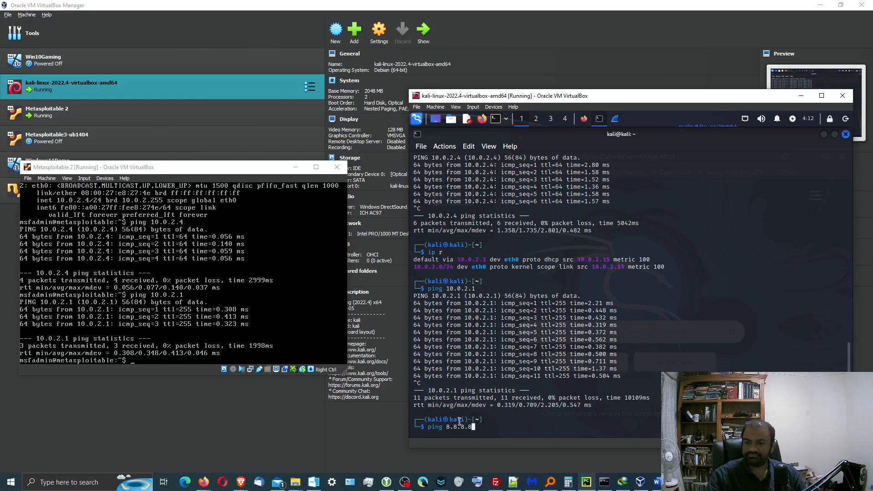
pyautogui.press('Return')
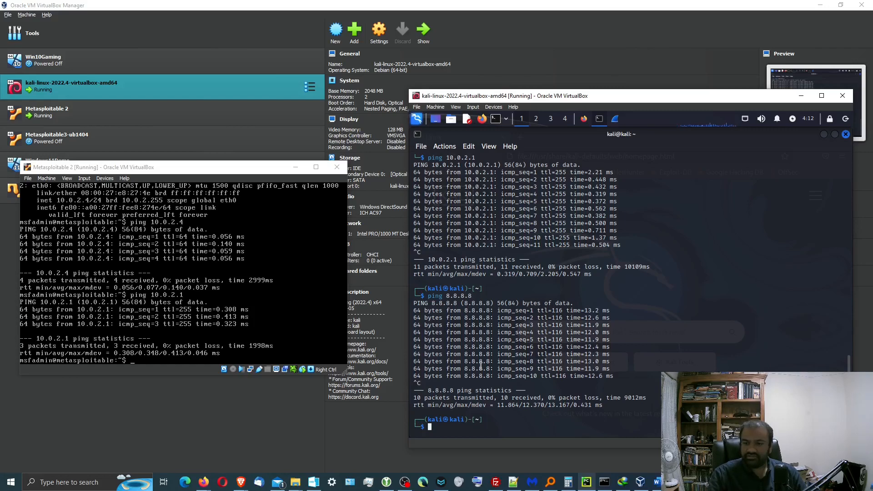
pyautogui.write('traceroute 8.8.8.8')
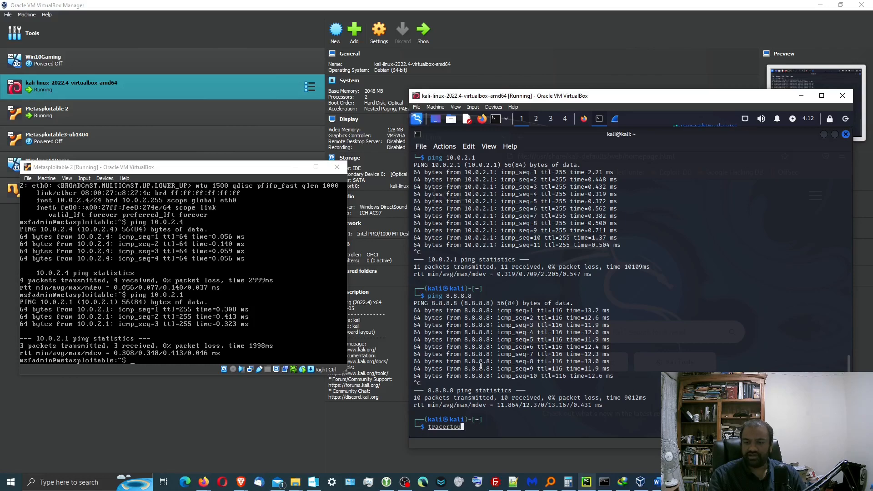
# Step: Run traceroute 8.8.8.8 on Kali, showing gateway 10.0.2.1 as the first hop
pyautogui.write('route 8.8.8.8')
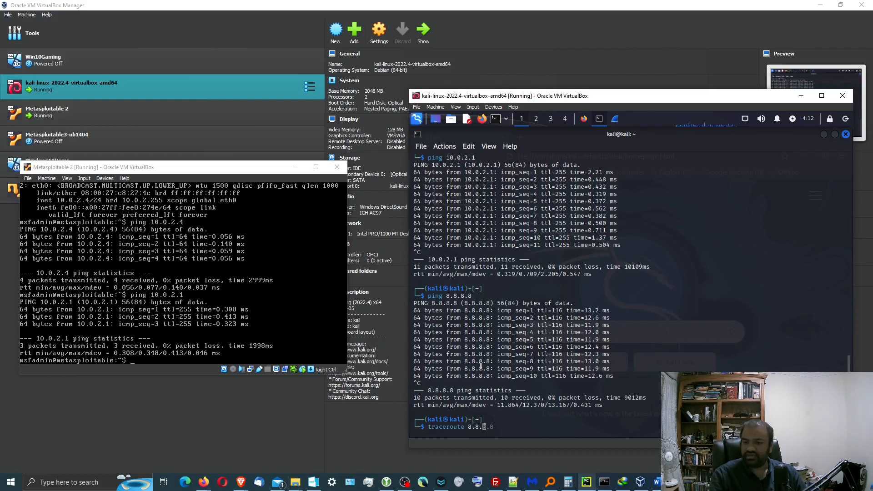
pyautogui.write('8.8')
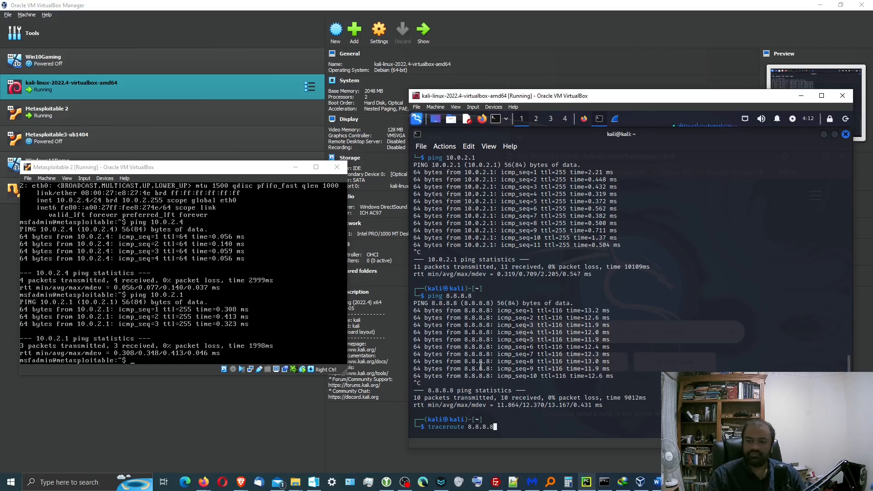
pyautogui.press('Return')
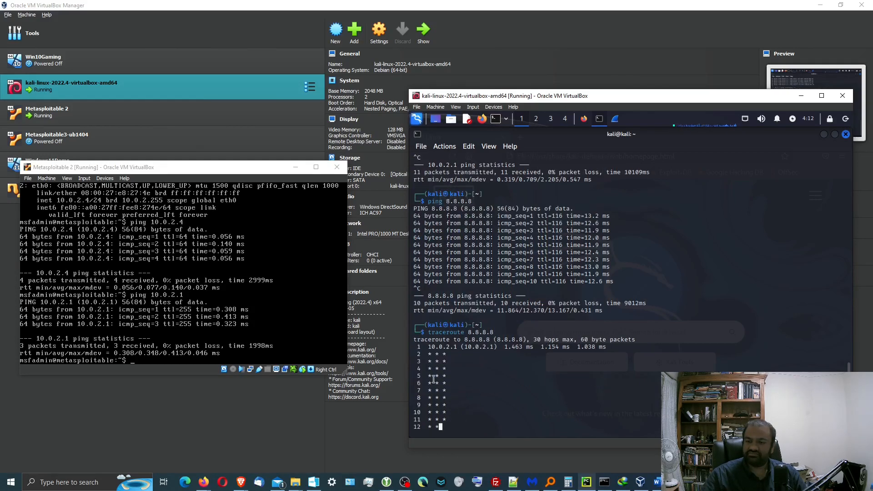
pyautogui.moveTo(448, 375)
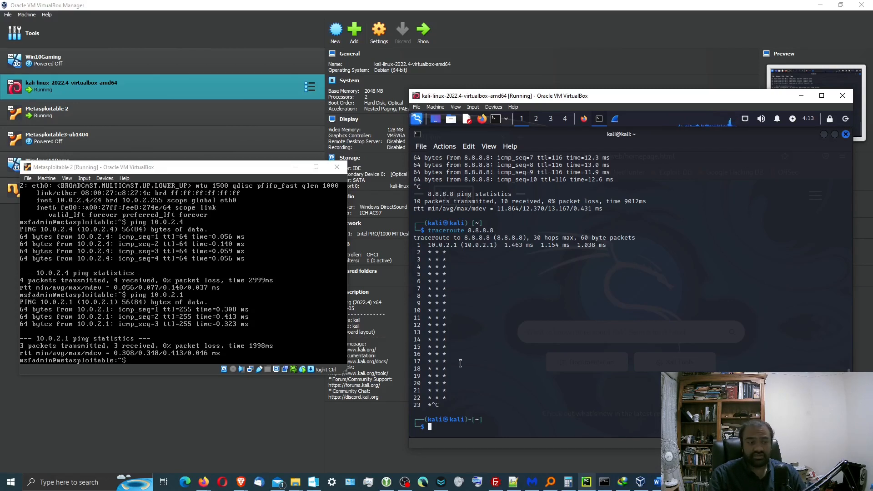
# Step: Run nslookup google.com on Kali, returning 142.250.204.14 and an IPv6 address from server 192.168.50.3
pyautogui.write('nslookup google.com')
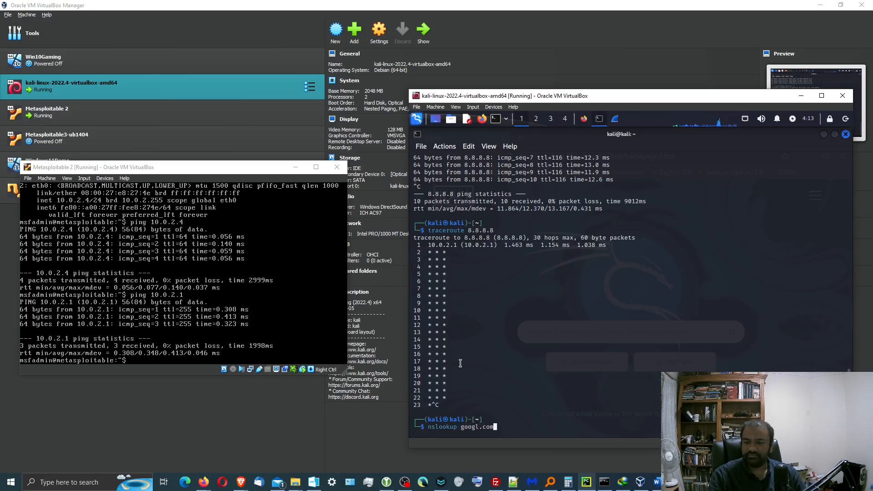
pyautogui.write('e')
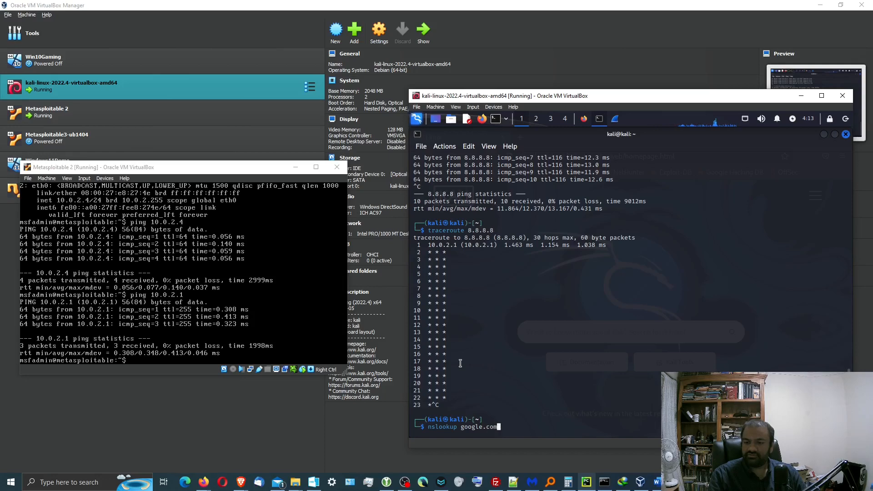
pyautogui.press('Return')
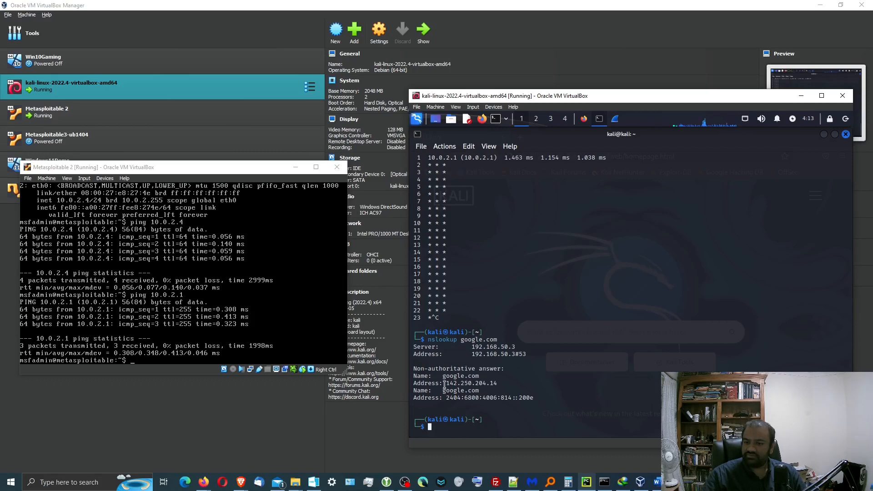
pyautogui.doubleClick(470, 383)
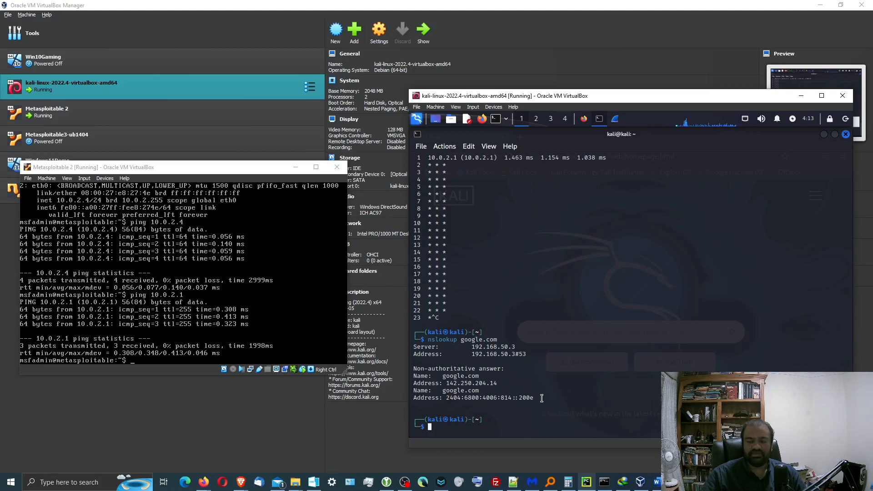
pyautogui.moveTo(489, 235)
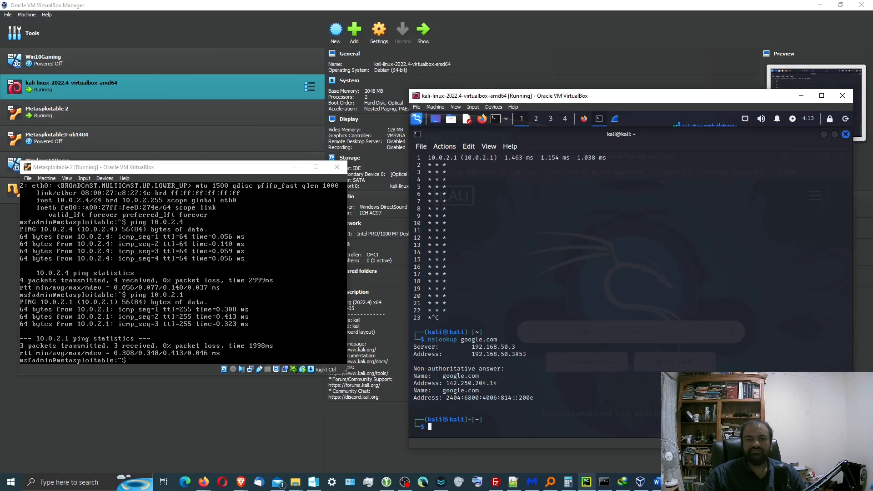
pyautogui.moveTo(525, 199)
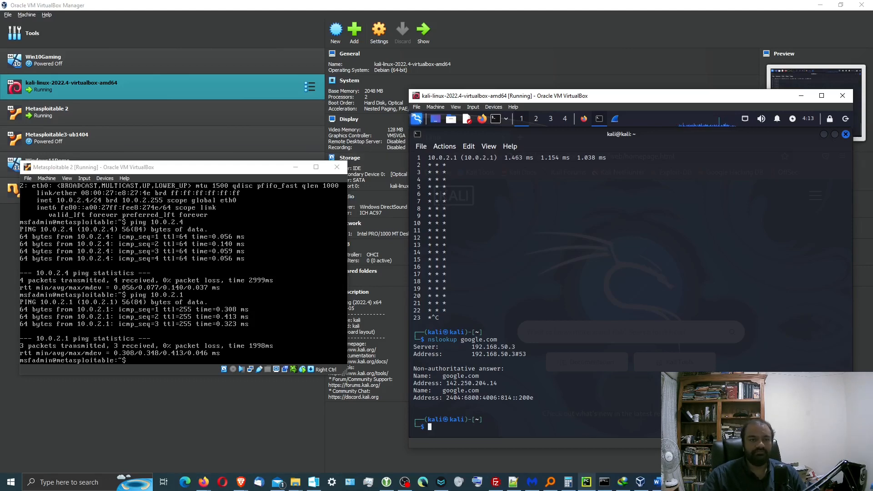
pyautogui.moveTo(487, 263)
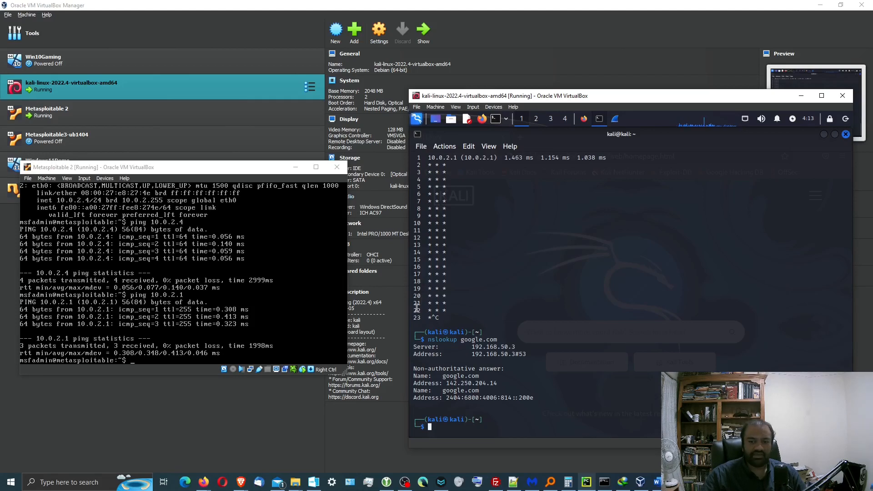
pyautogui.moveTo(405, 442)
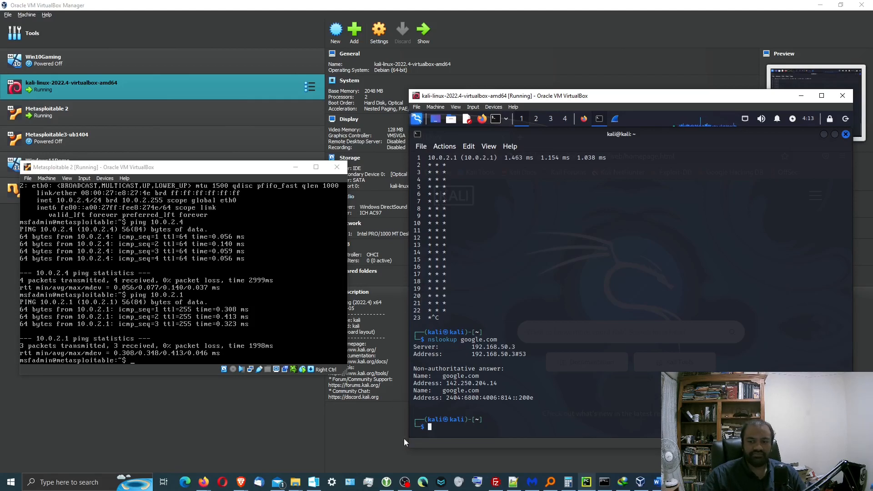
pyautogui.moveTo(403, 482)
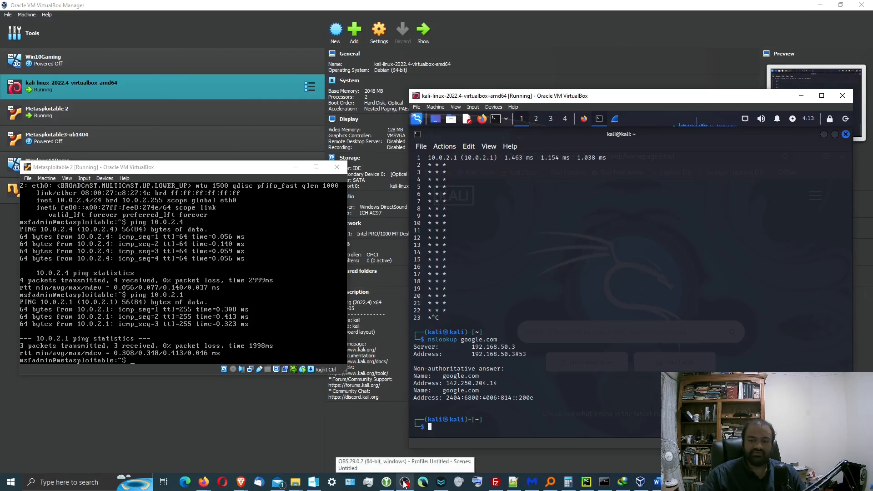